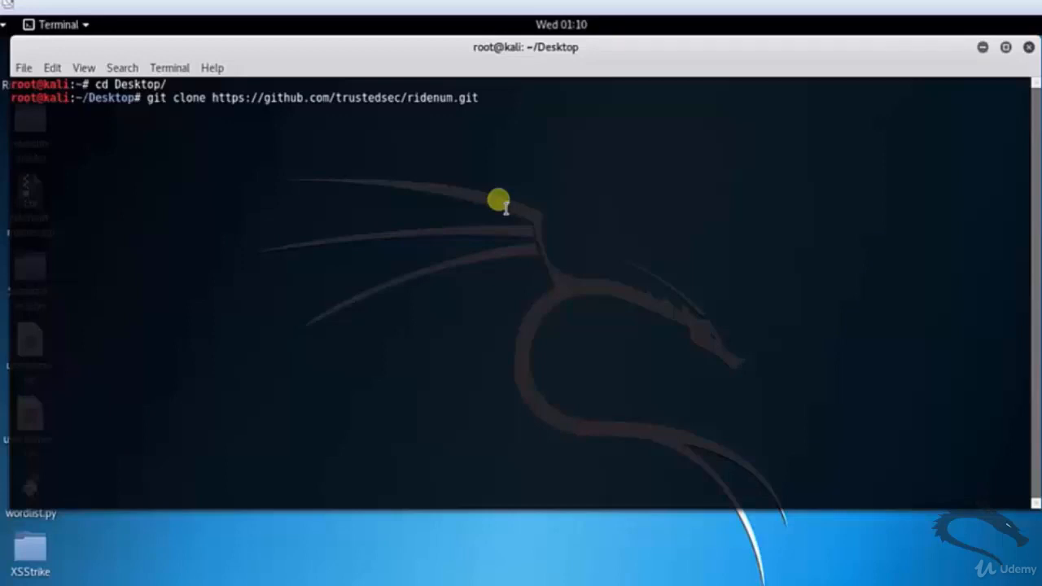
Clone trustedsec/ridenum from GitHub into ~/Desktop and start changing into its folder
key("Return")
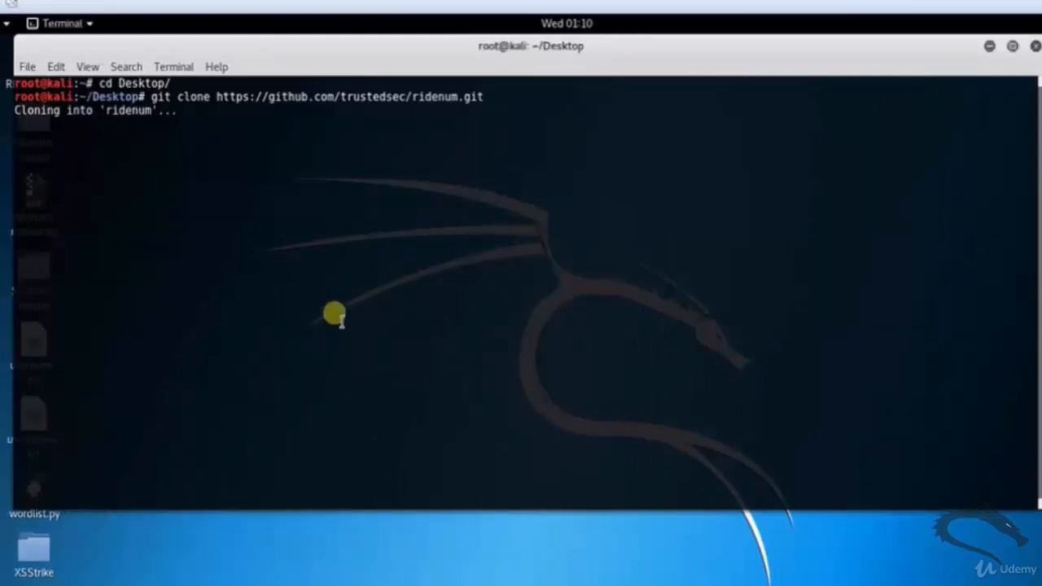
type("cd r")
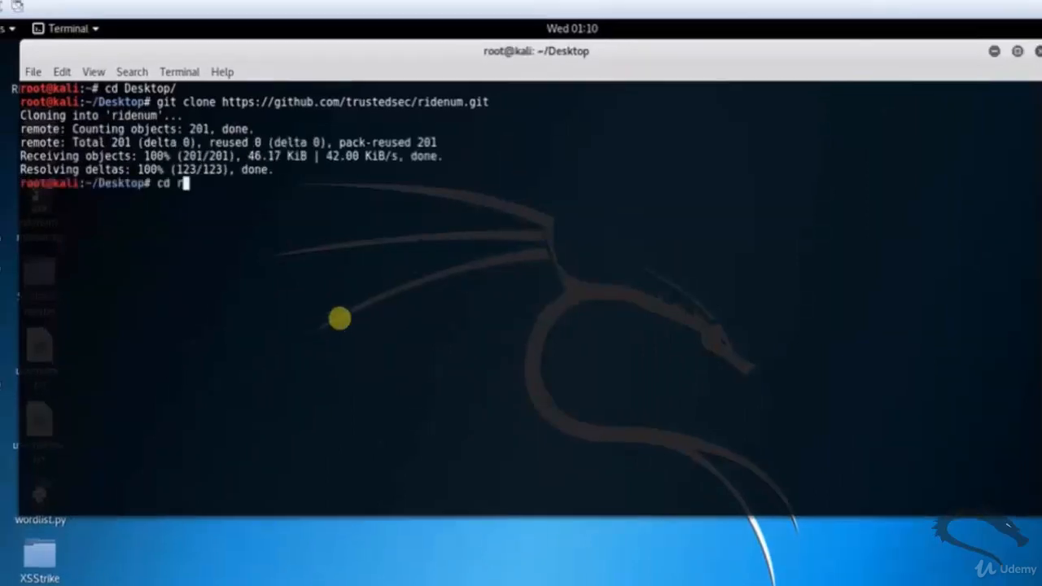
Enter the ridenum folder and show ridenum.py's help with python ridenum.py -h
type("r")
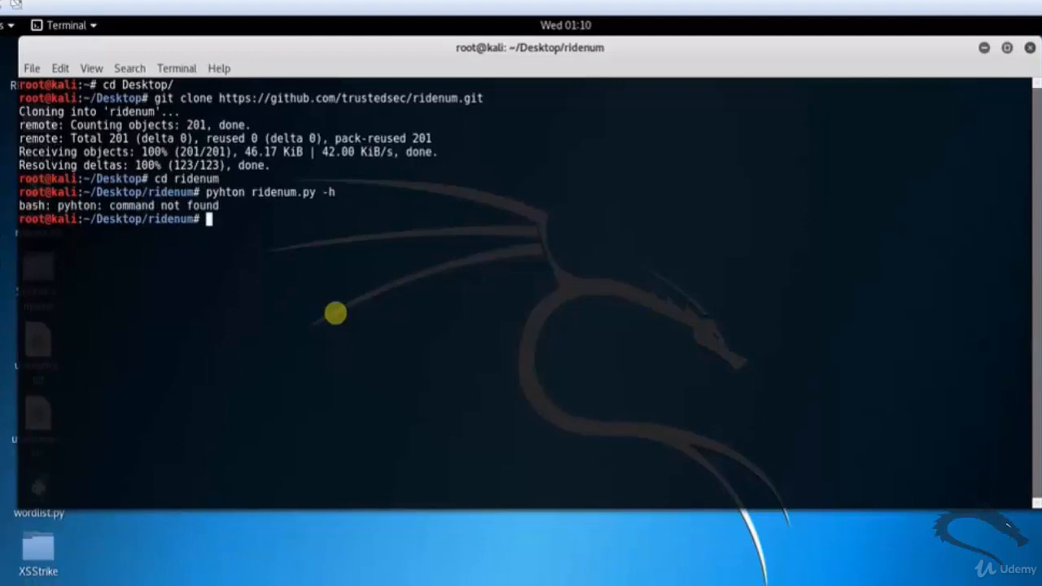
type("python ridenum.py -h")
type("python ridenum.py 192.168.154.131 500 50000 /root/")
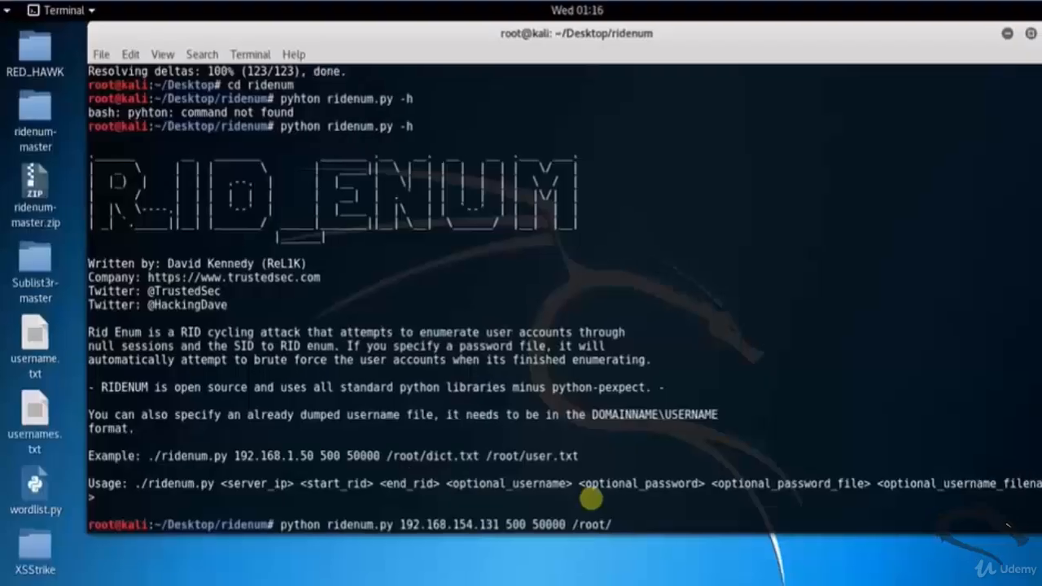
Launch ridenum on 192.168.154.131, RIDs 500–50000, with /root/Desktop/dict.txt and usernames.txt
type("Desktop/")
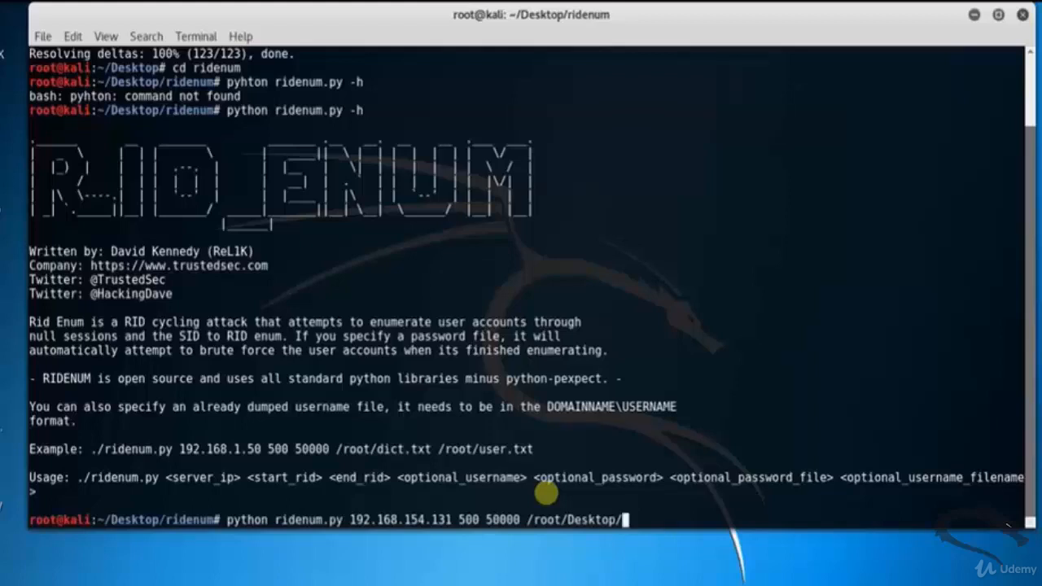
type("di")
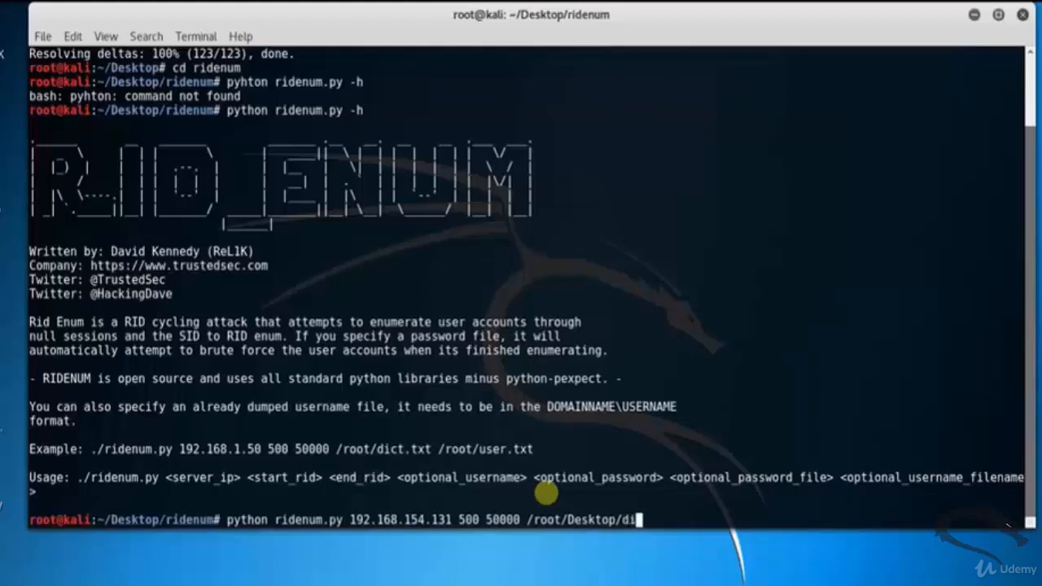
type("ct.txt /")
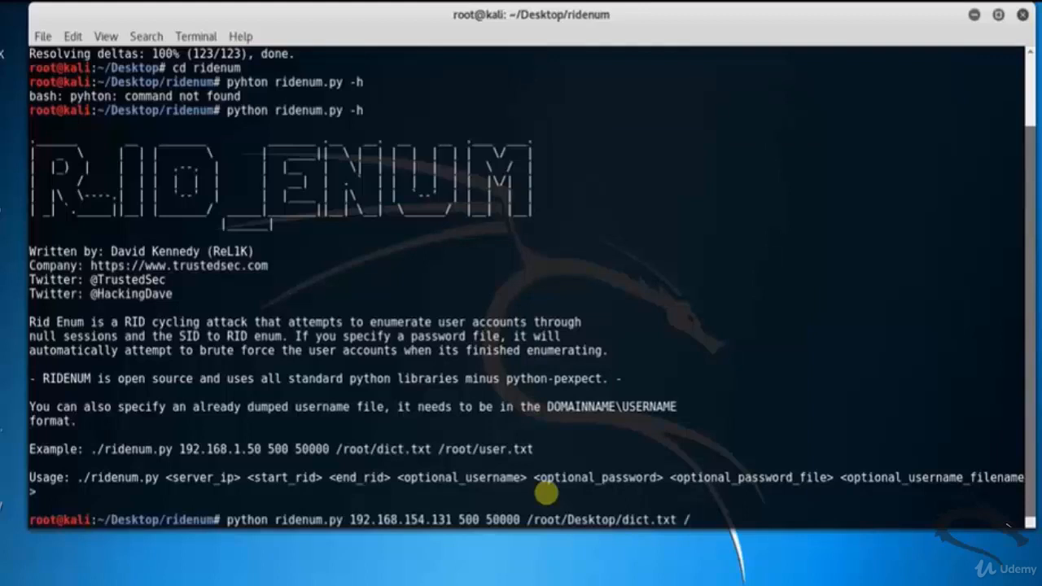
type("r")
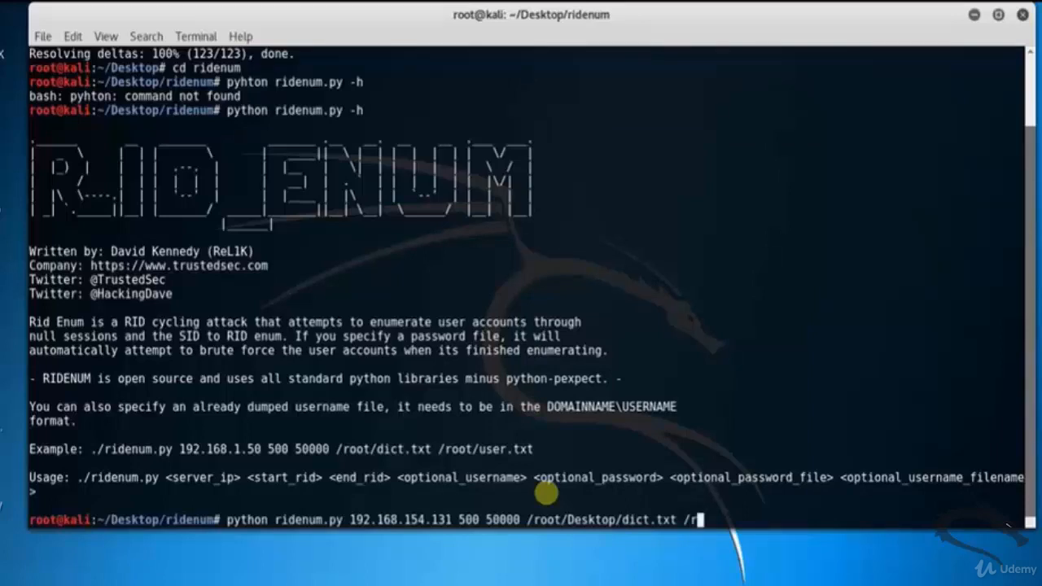
type("oo")
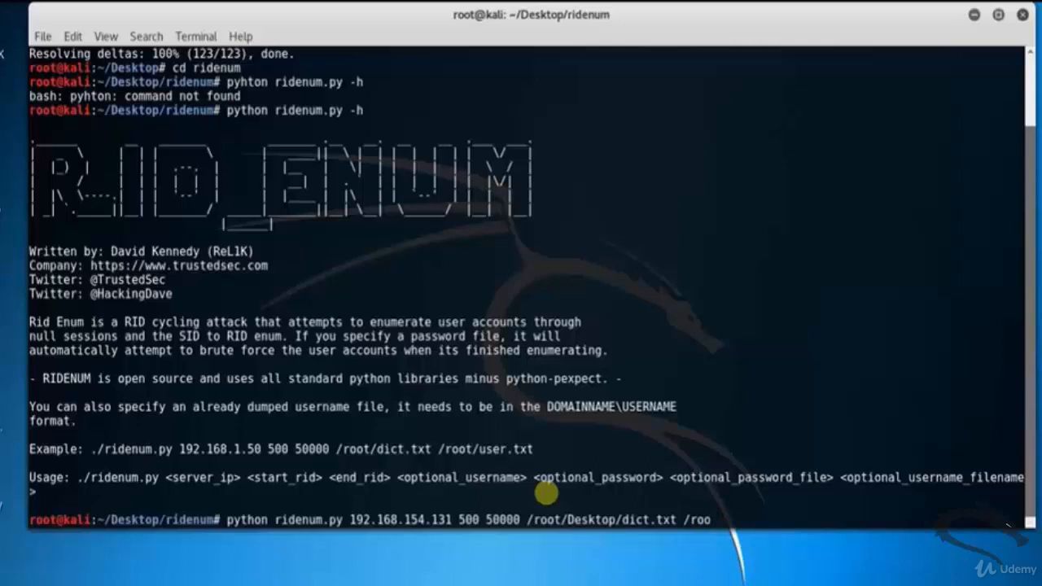
type("ot//")
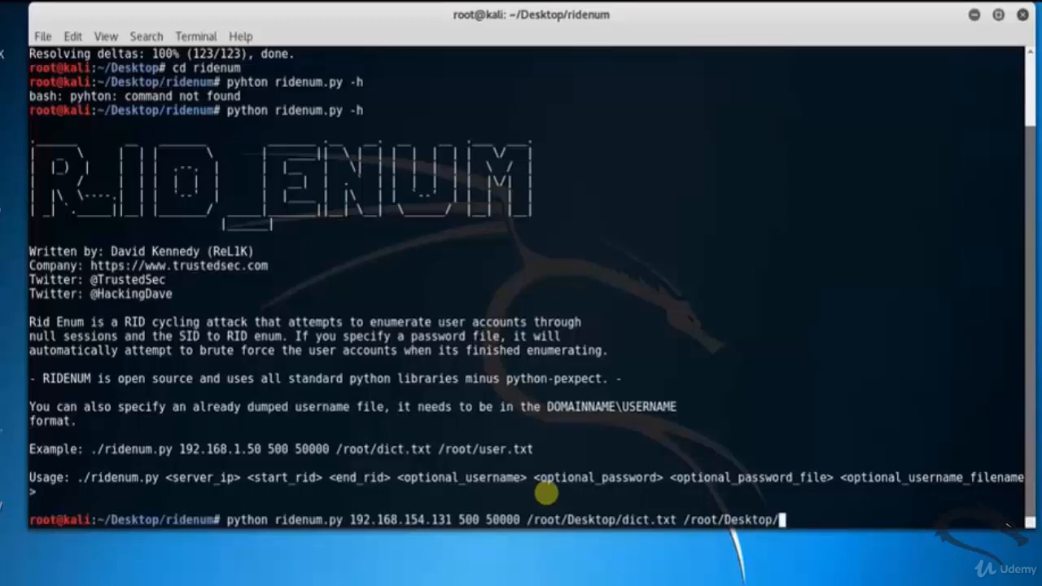
type("use")
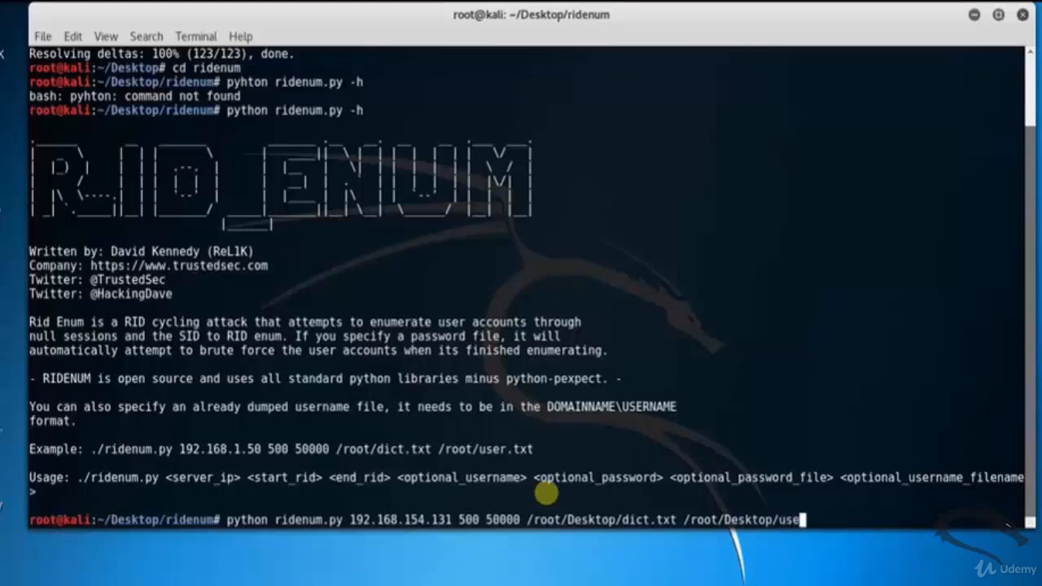
type("names.txt")
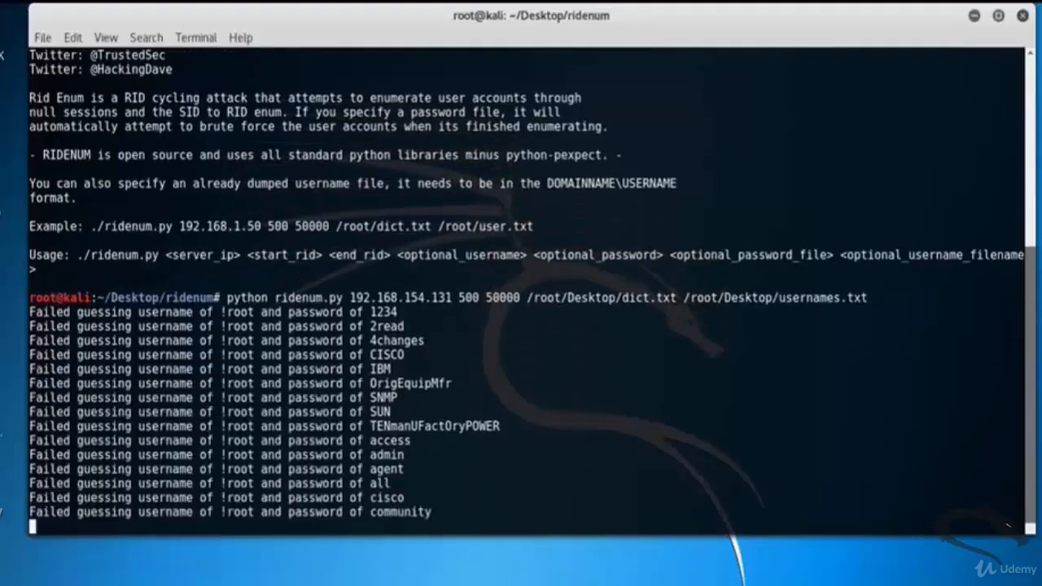
Scroll through the failed login guesses for root, test, blank and brak
scroll("down", 3)
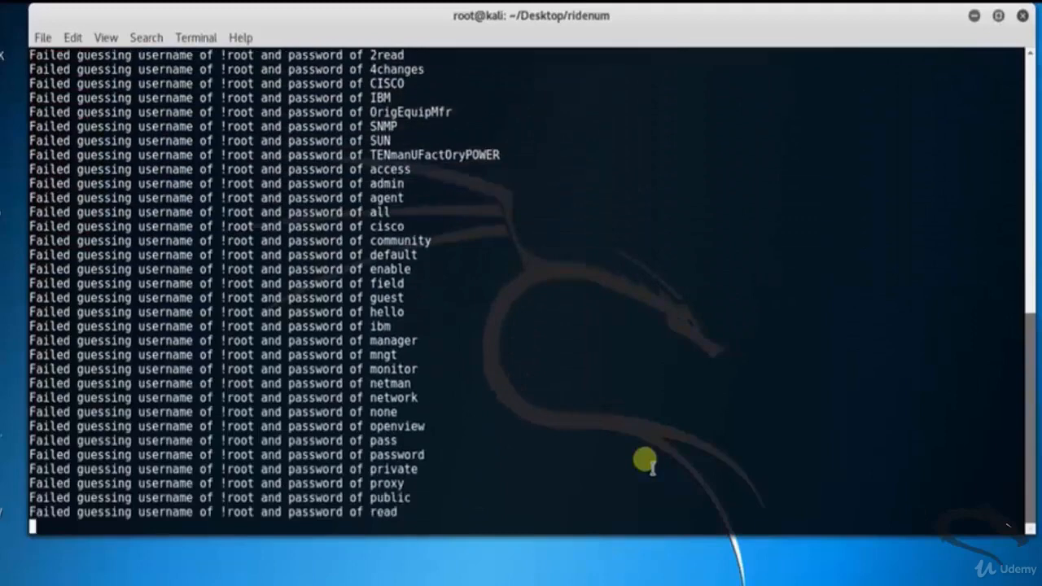
scroll("down", 3)
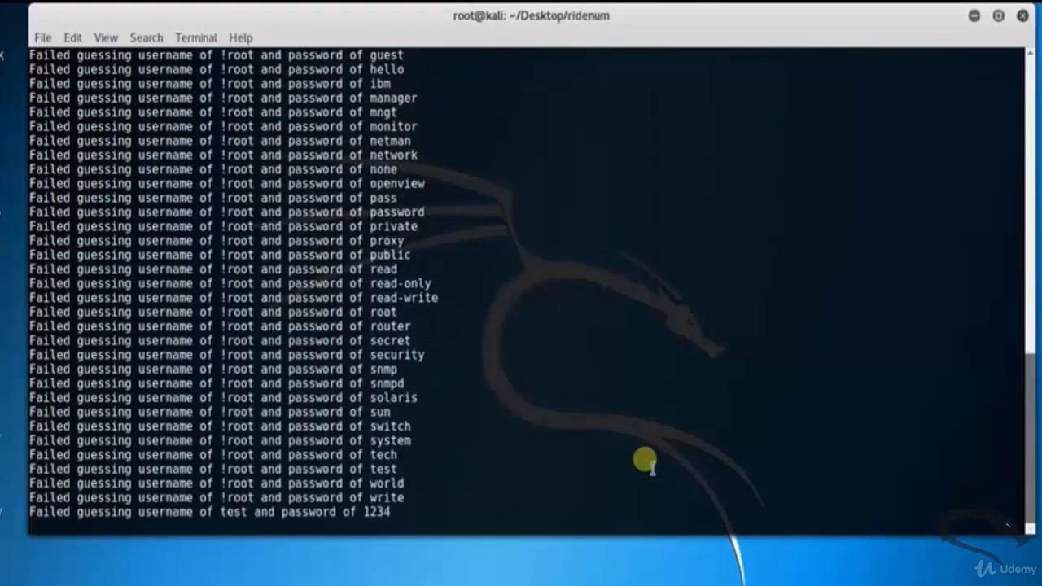
scroll("down", 3)
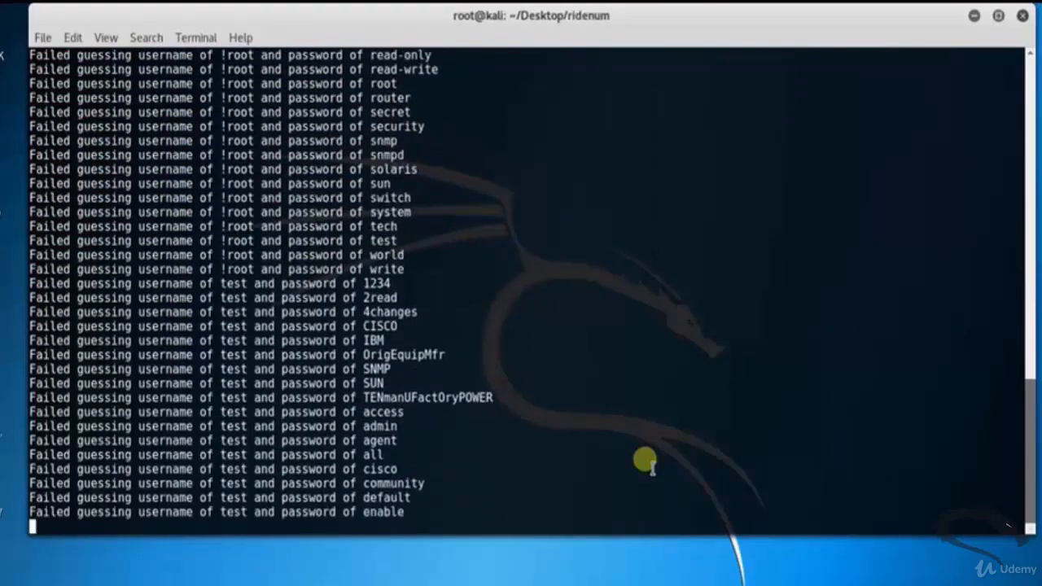
scroll("down", 3)
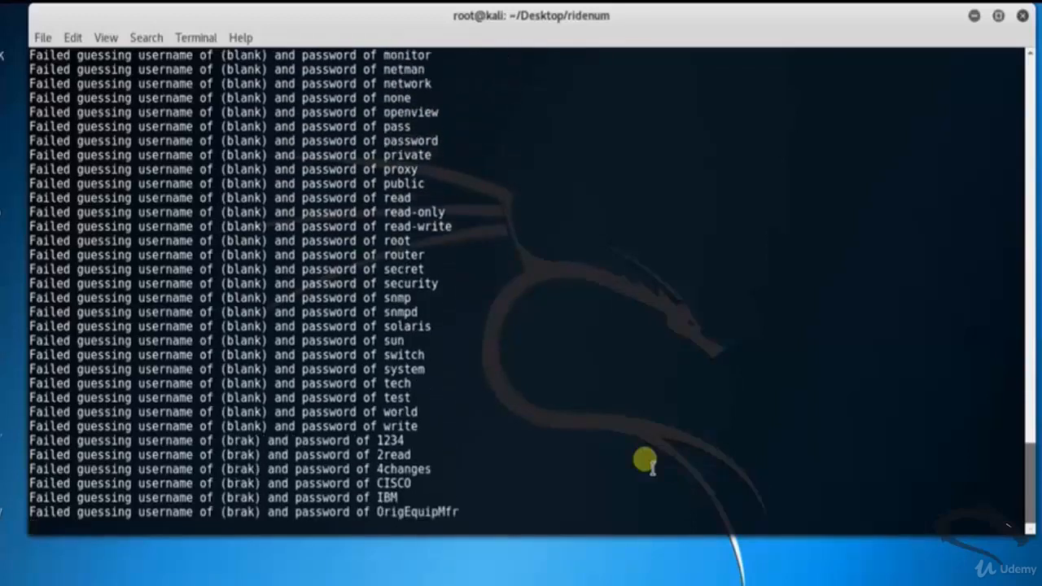
scroll("down", 3)
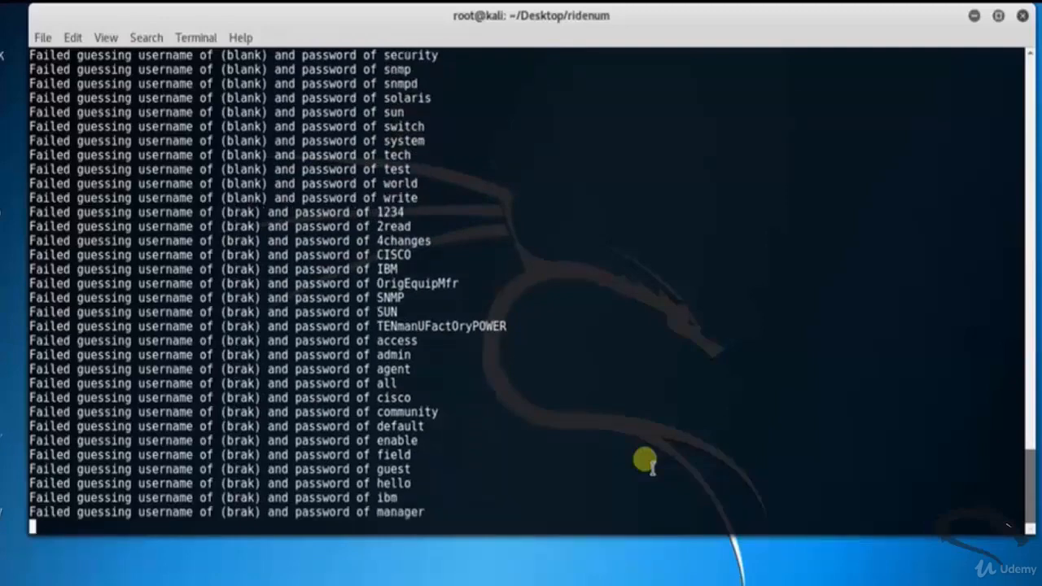